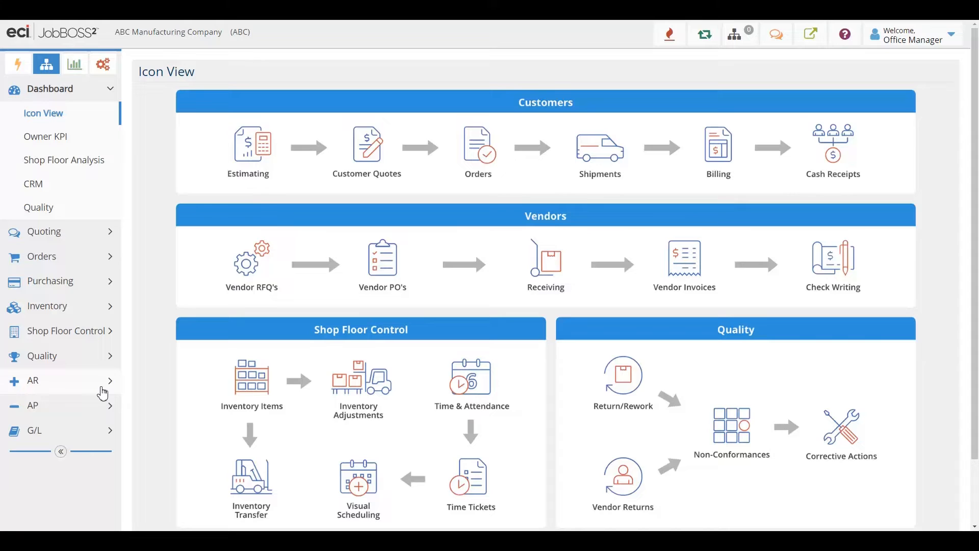
- Expand and collapse the AR and AP sidebar menus to preview their options
click(32, 380)
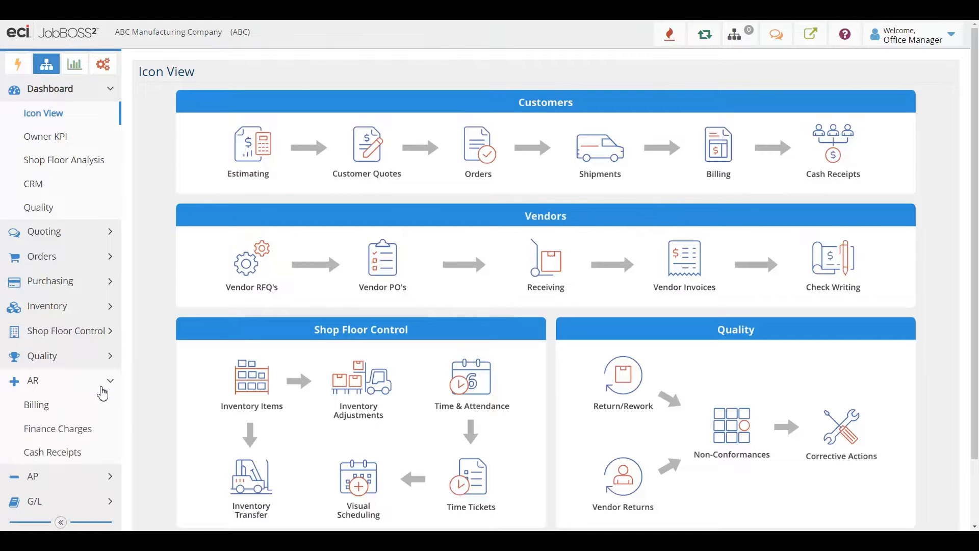
click(33, 380)
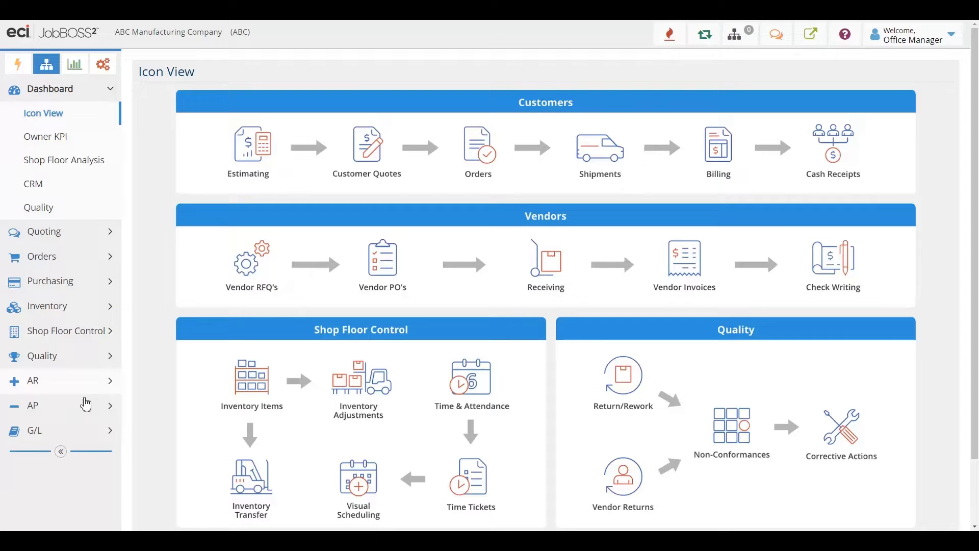
click(33, 405)
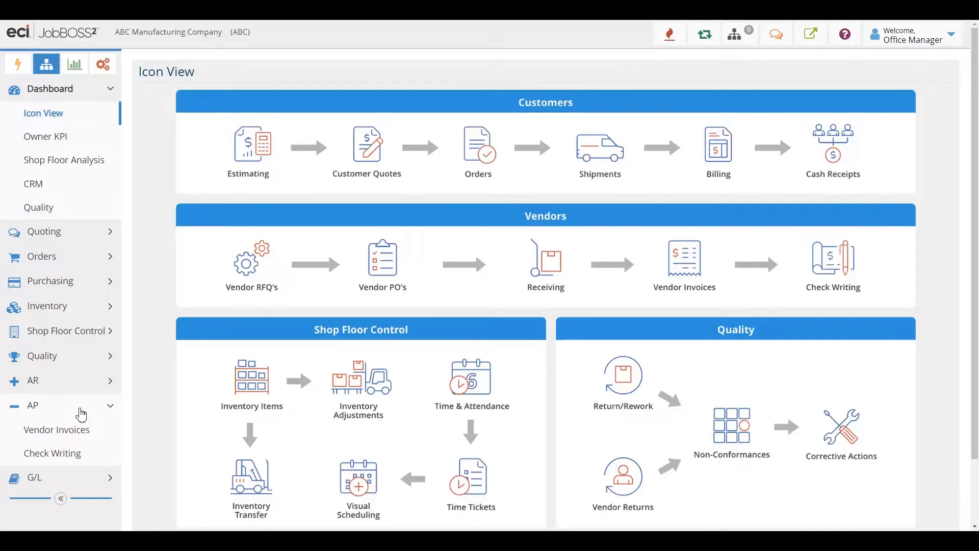
click(34, 429)
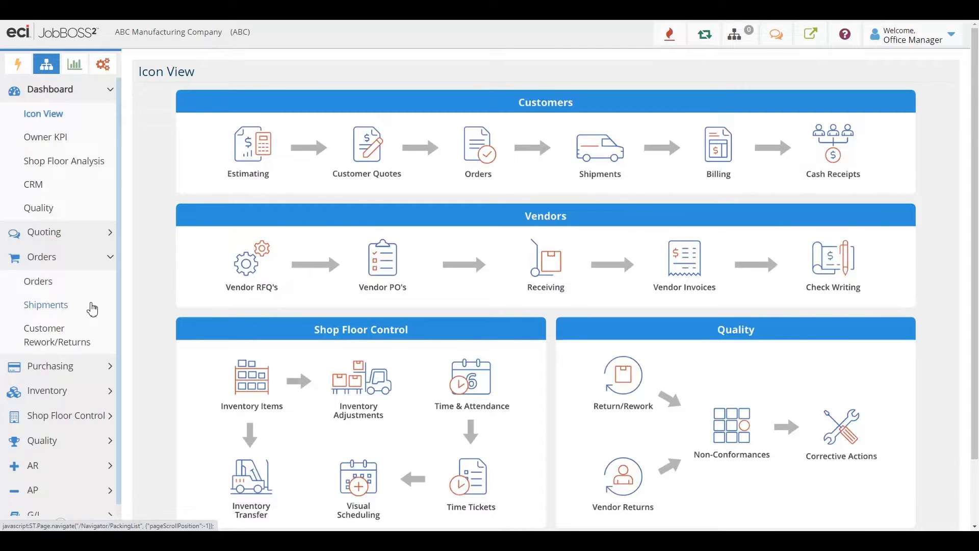
mouse_move(67, 312)
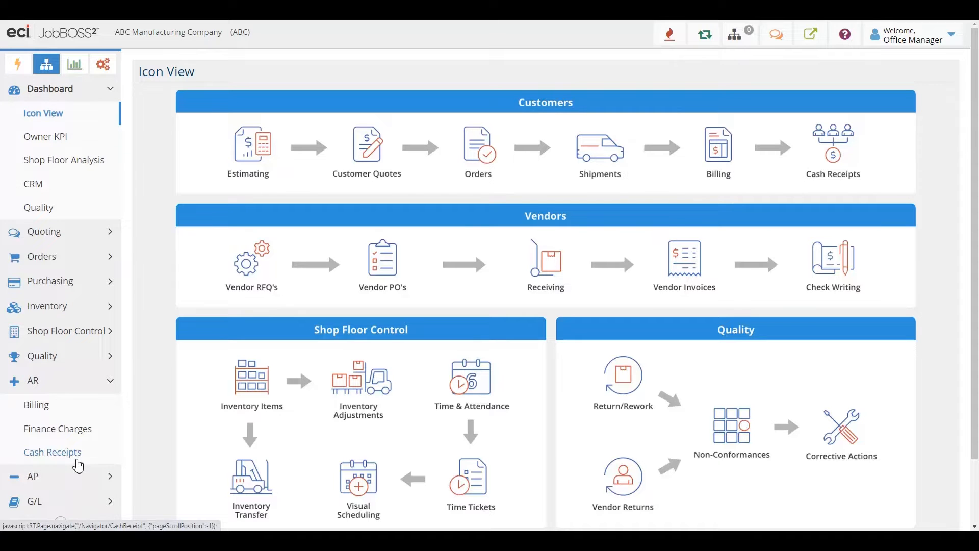
- Open the Billing Navigator and start an Automatic Billing run
click(36, 405)
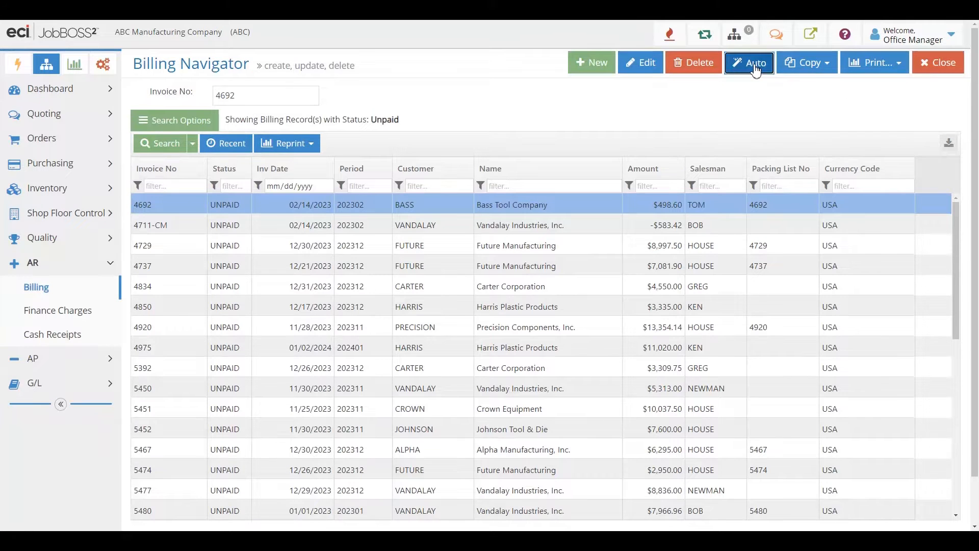
click(749, 61)
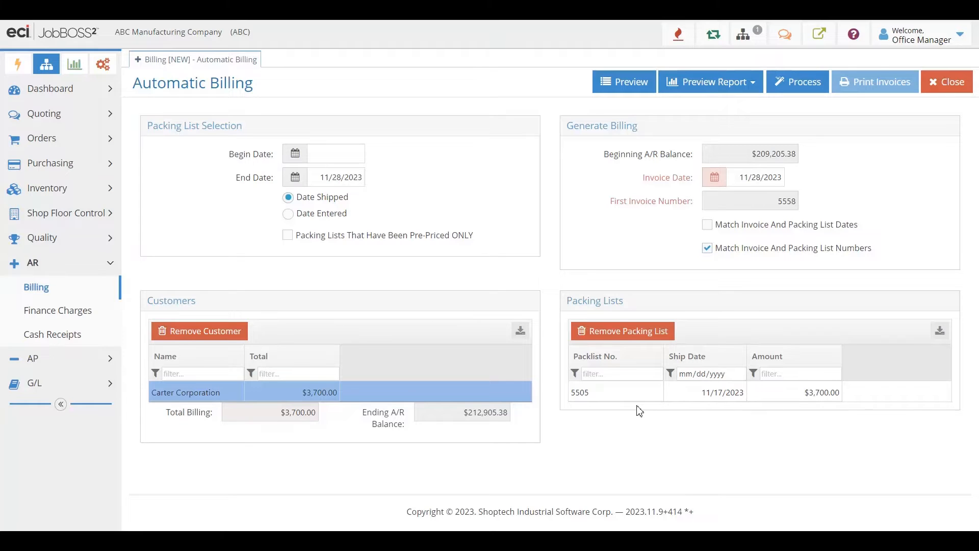
mouse_move(138, 268)
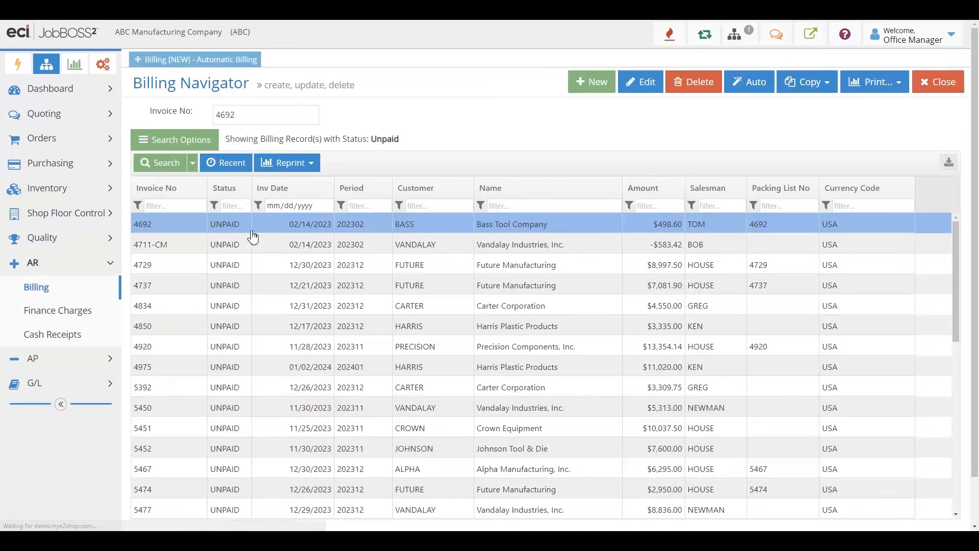
- Create blank invoice 5559 from the Billing Navigator
click(590, 81)
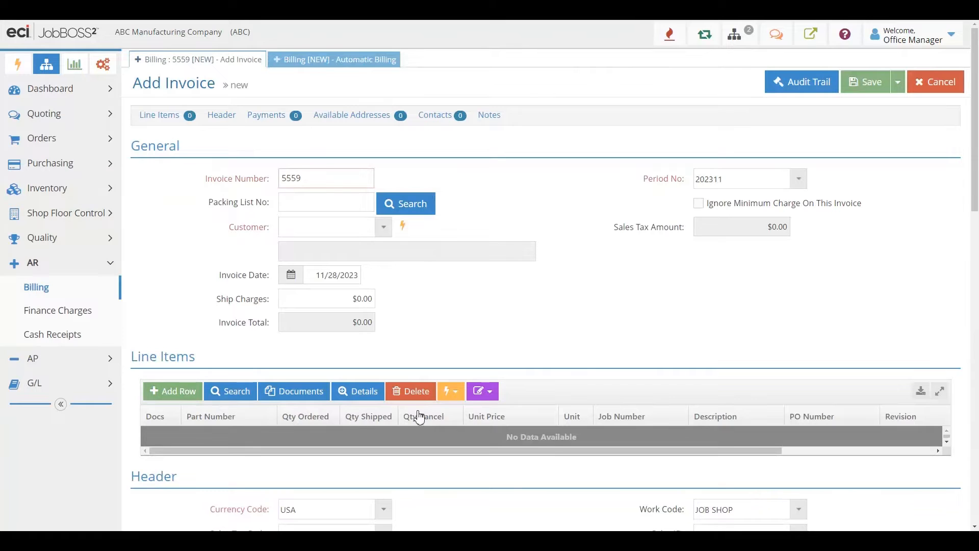
click(326, 299)
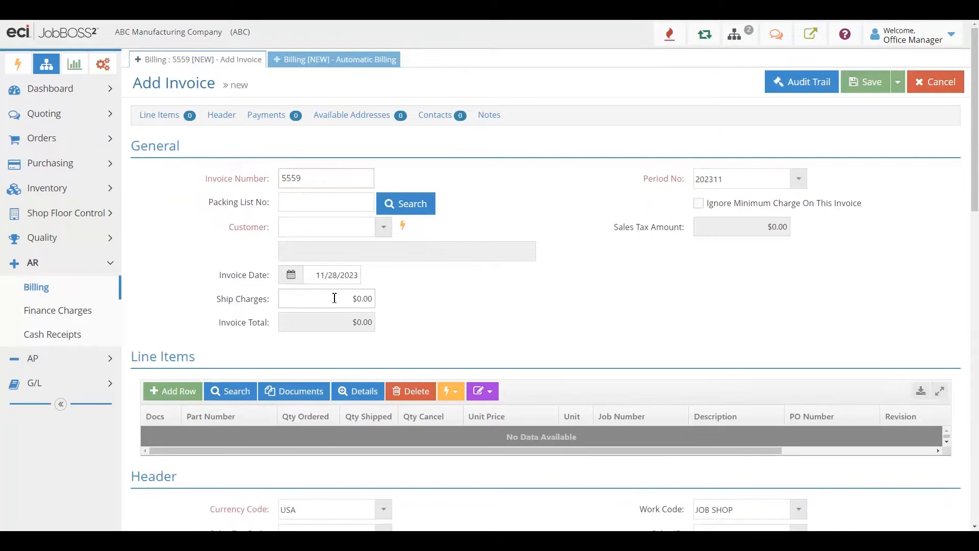
mouse_move(450, 305)
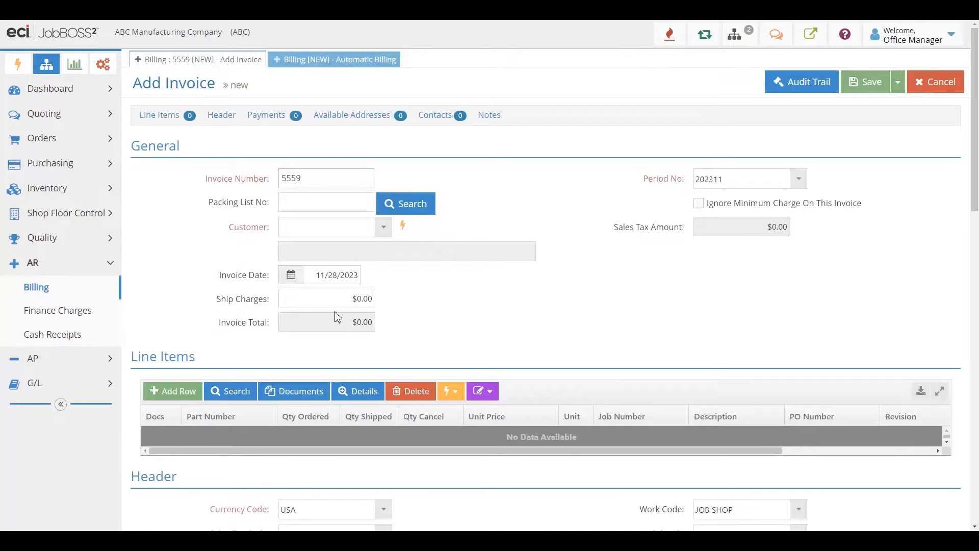
- Search the open cash receipts under AR, then move to the Vendor Invoices list
click(52, 334)
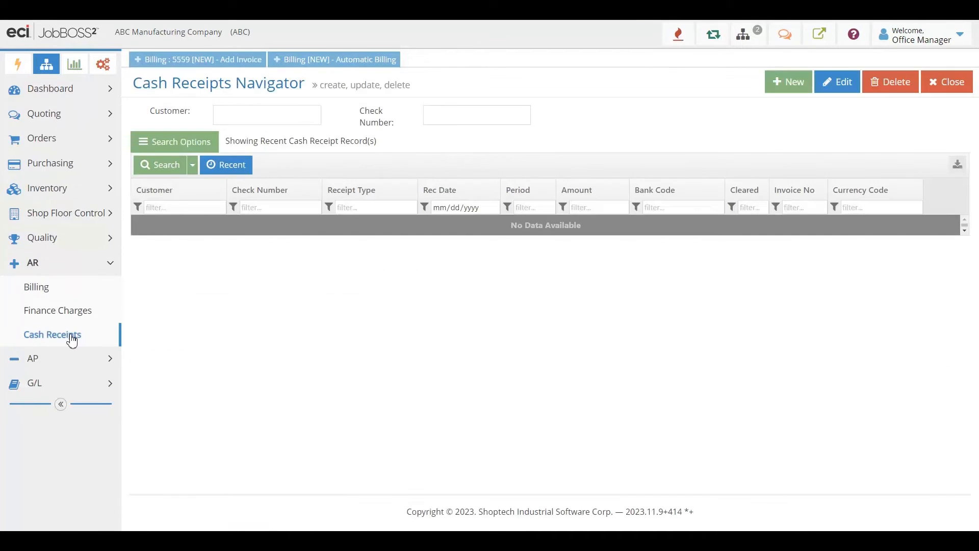
mouse_move(455, 164)
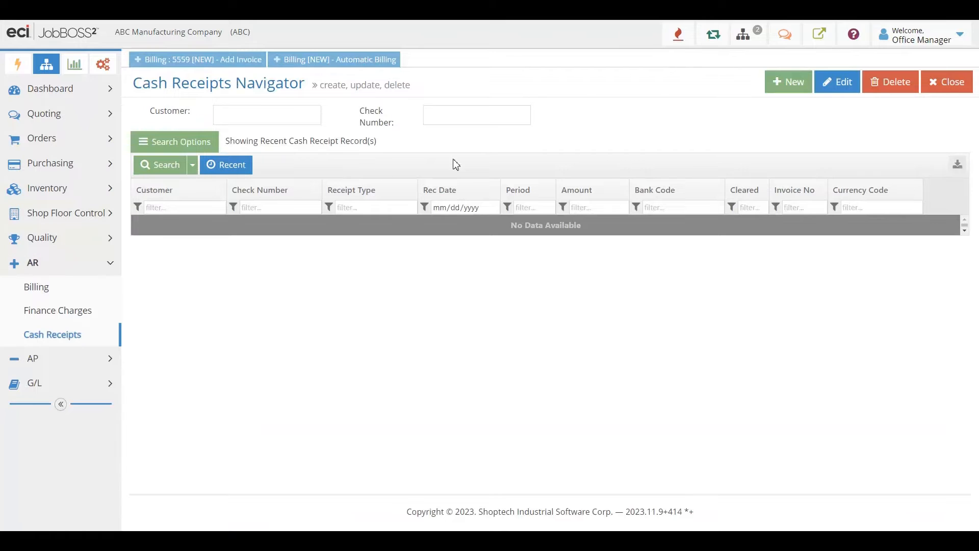
click(160, 164)
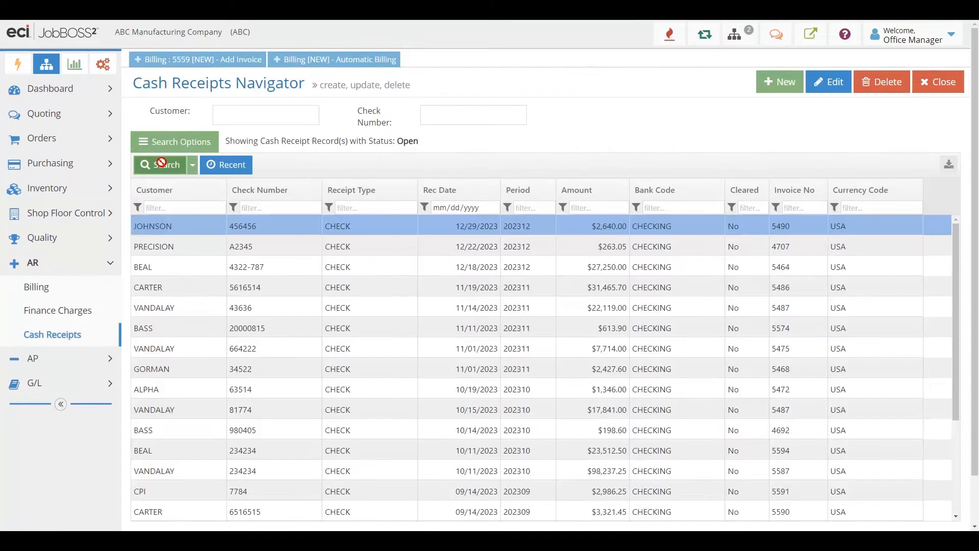
mouse_move(318, 290)
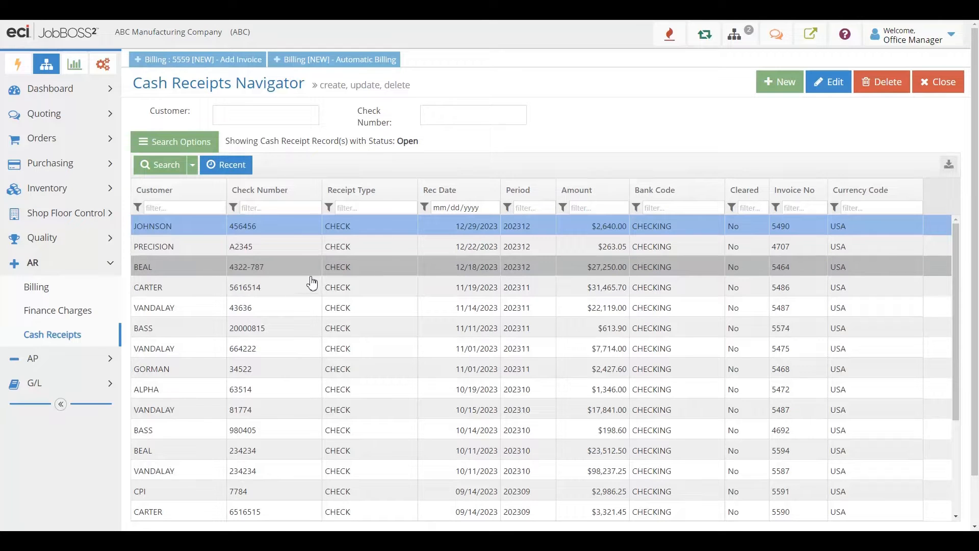
click(31, 358)
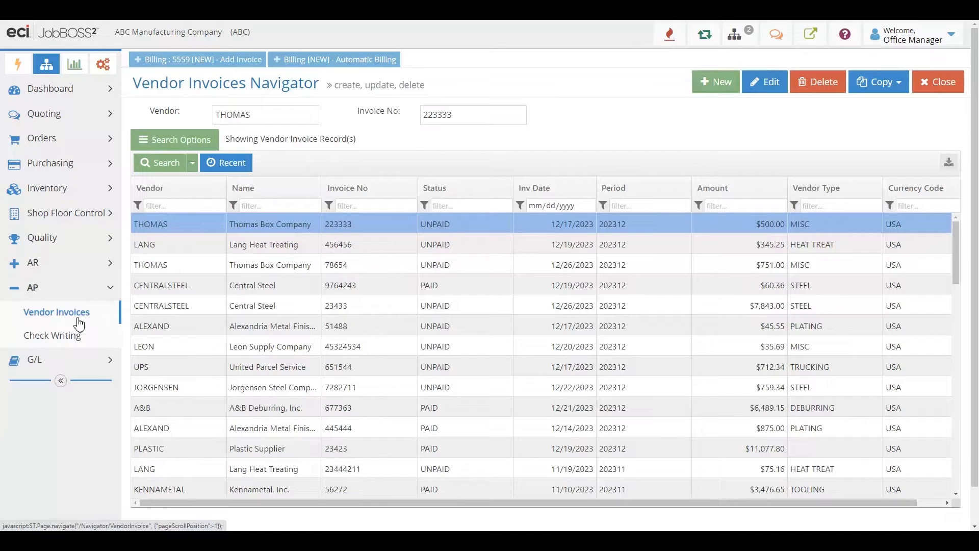
mouse_move(243, 273)
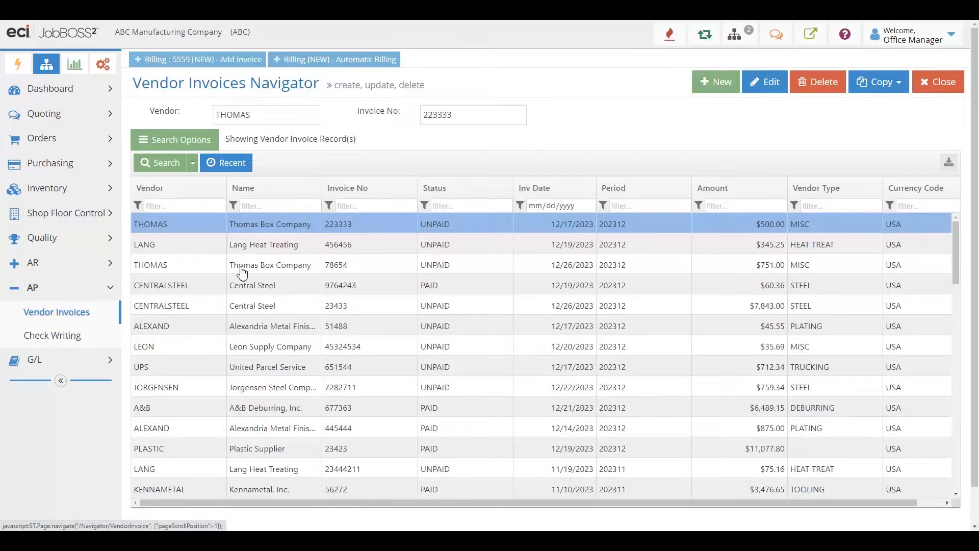
- Add a new blank vendor invoice and scroll through its form
click(715, 82)
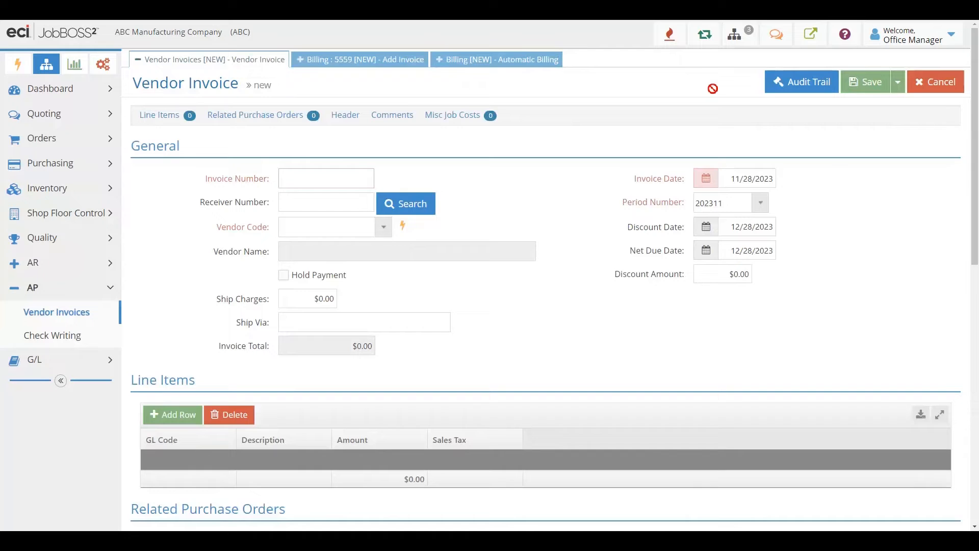
scroll(down, 3)
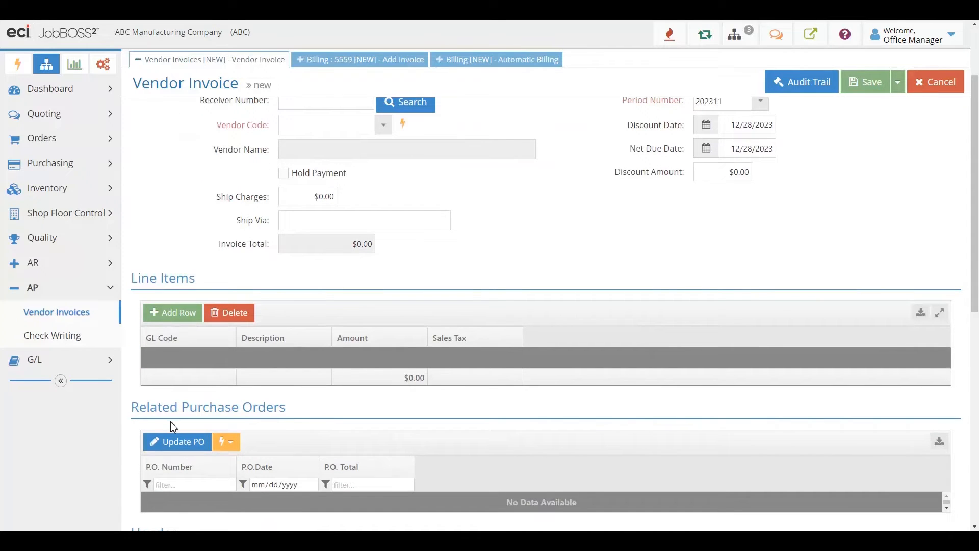
mouse_move(281, 424)
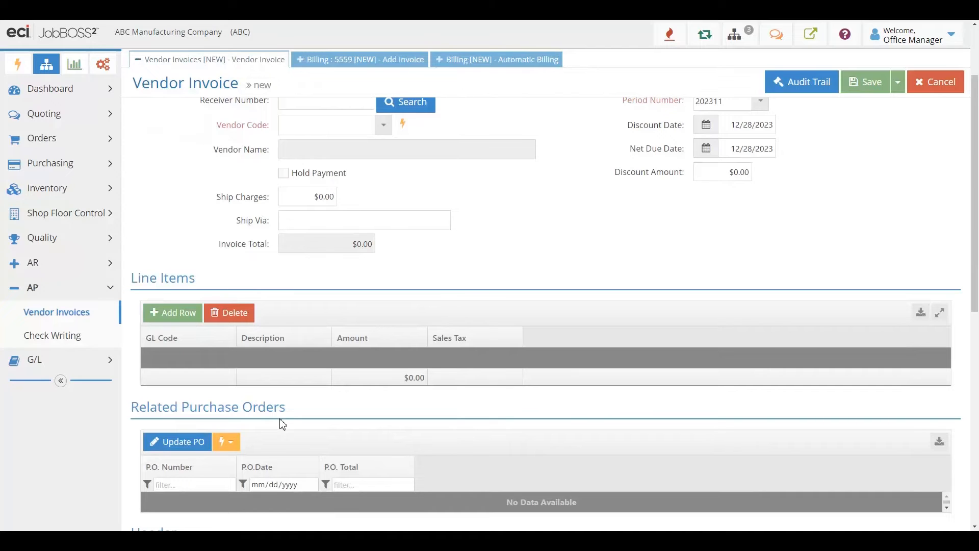
- Open the empty Check Writing list, then expand G/L in the Reports navigation
click(52, 335)
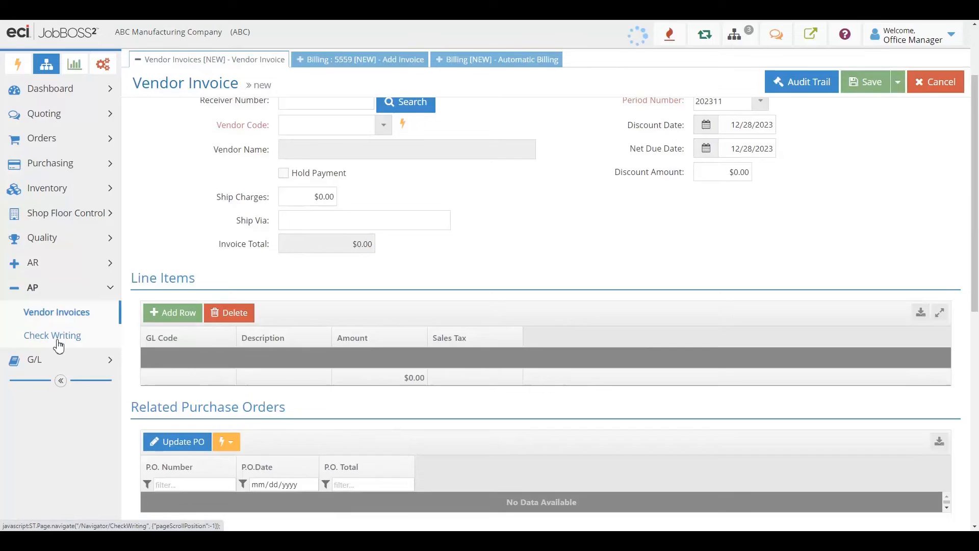
click(52, 334)
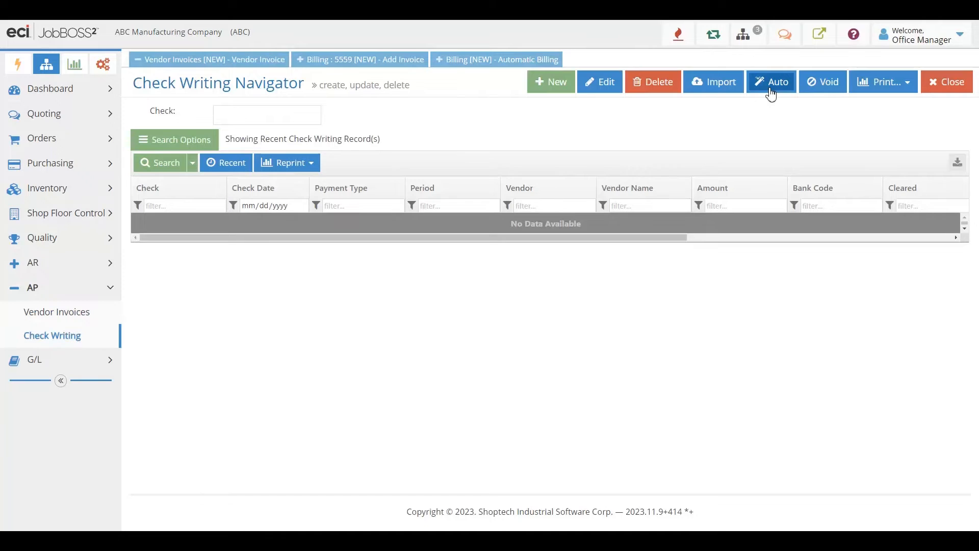
mouse_move(95, 360)
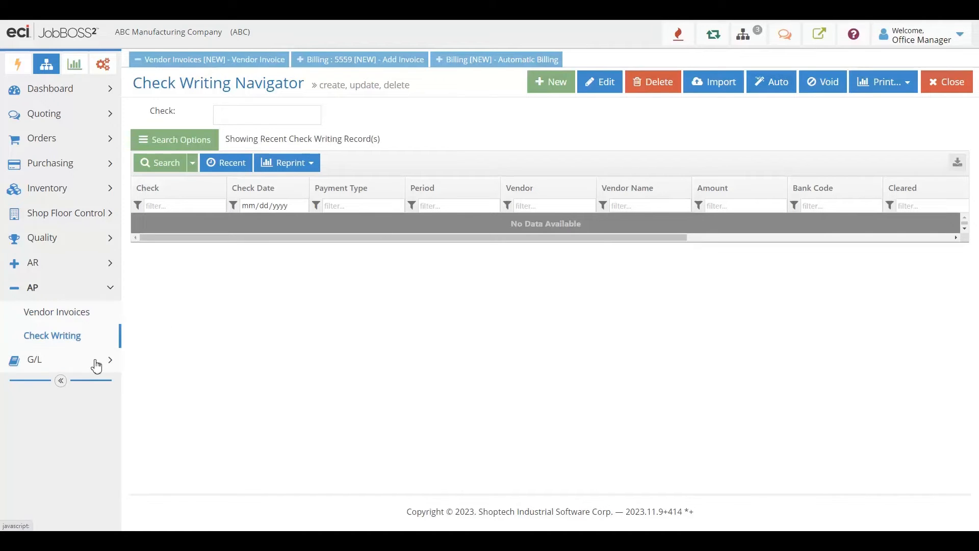
click(34, 359)
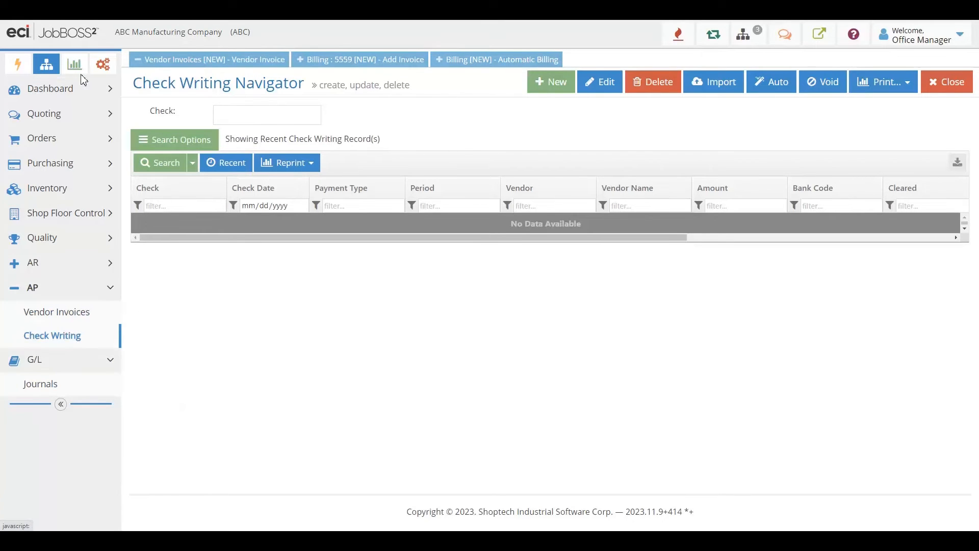
click(75, 64)
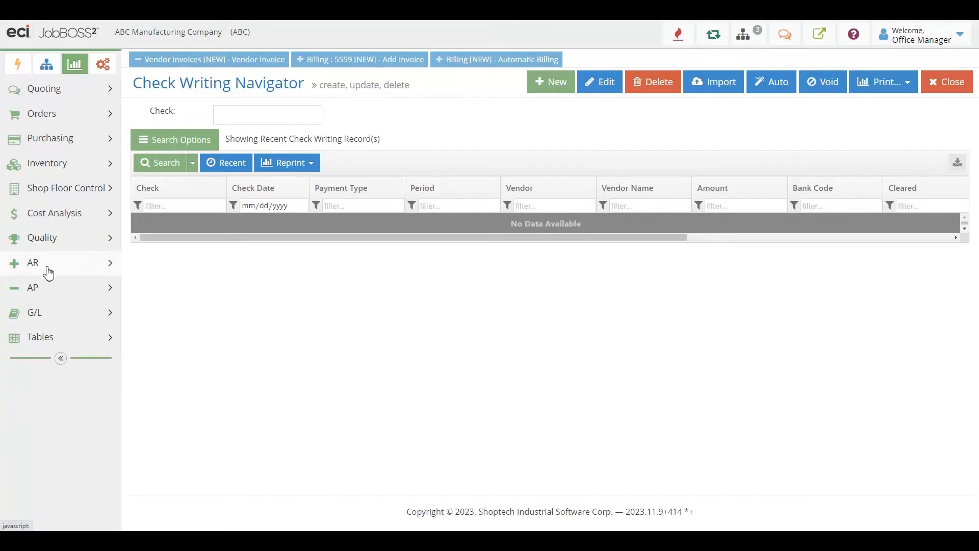
click(34, 312)
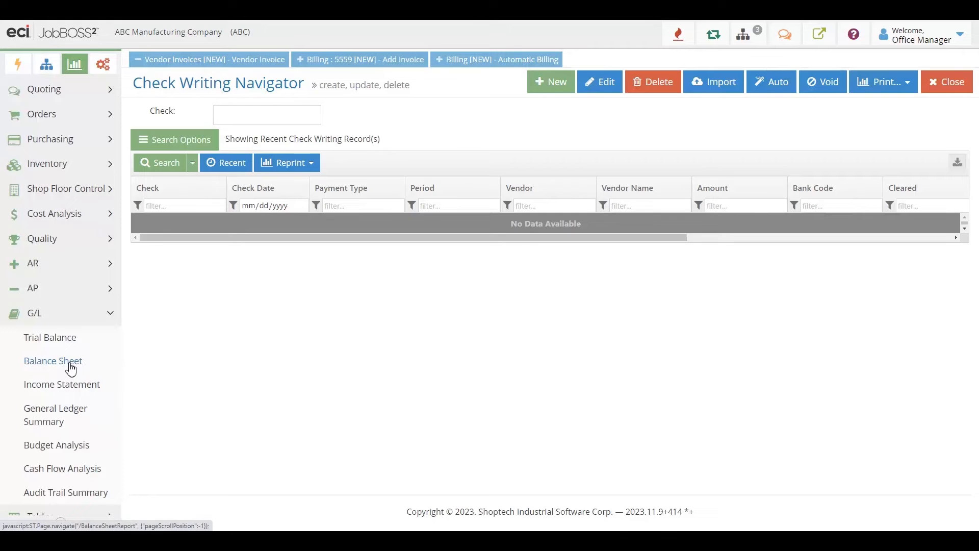
- Generate the period 202112 Balance Sheet showing $1,149,140.47 total assets, then close the preview
click(53, 361)
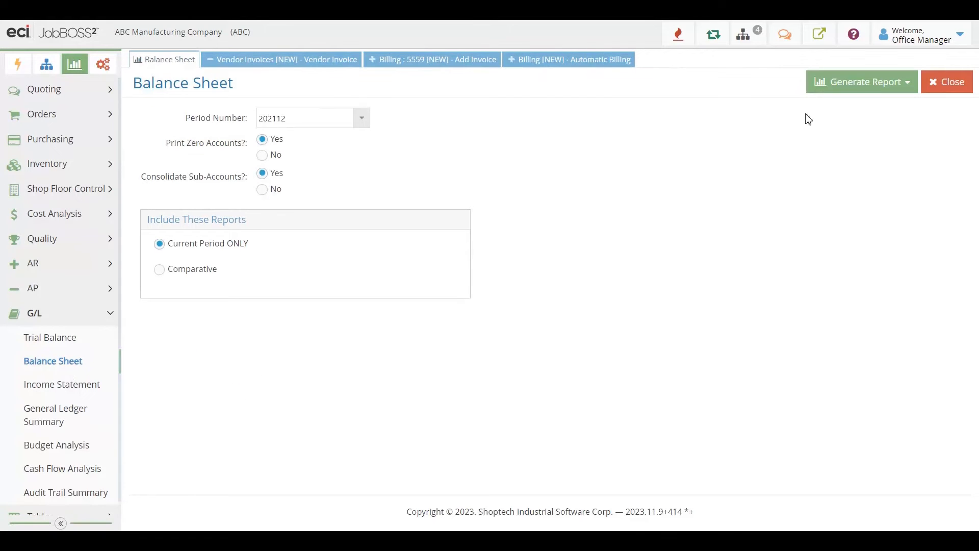
click(863, 81)
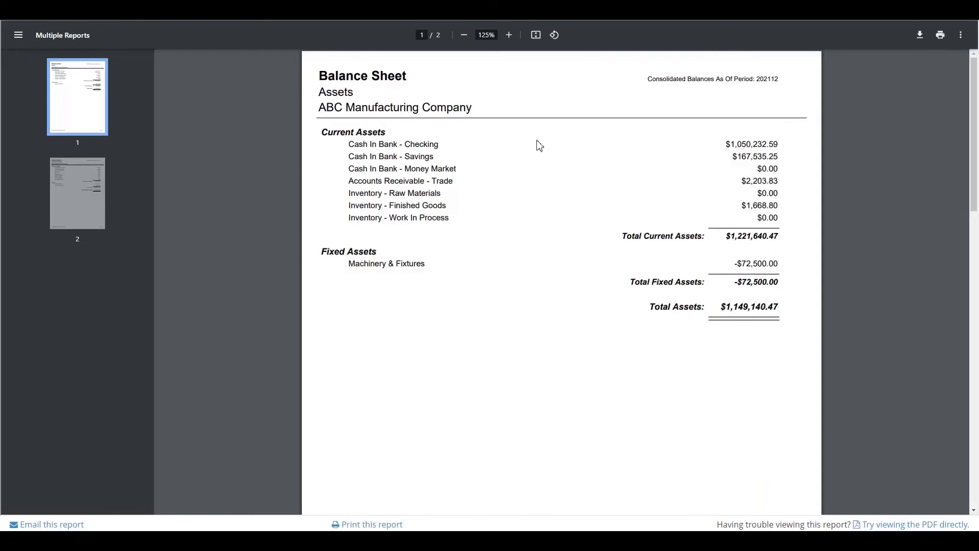
click(77, 193)
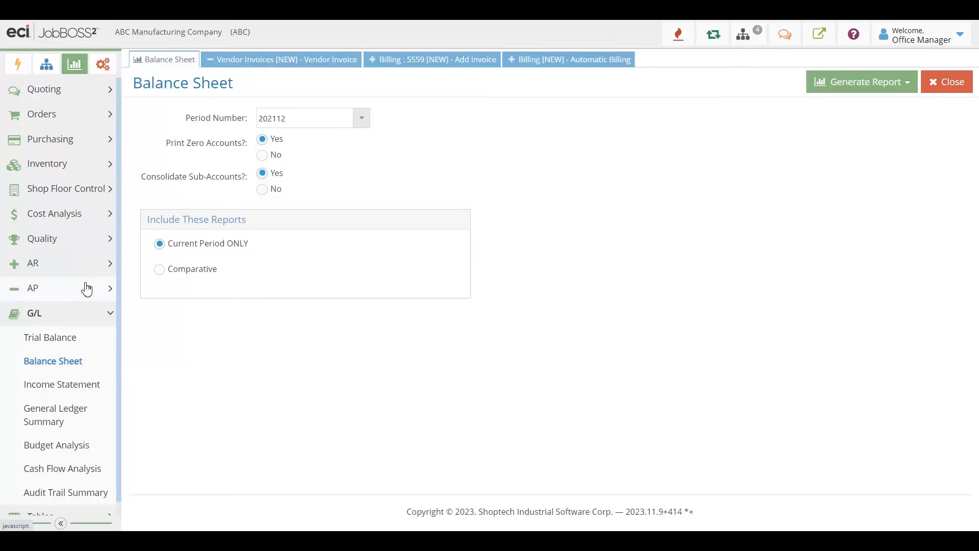
click(33, 263)
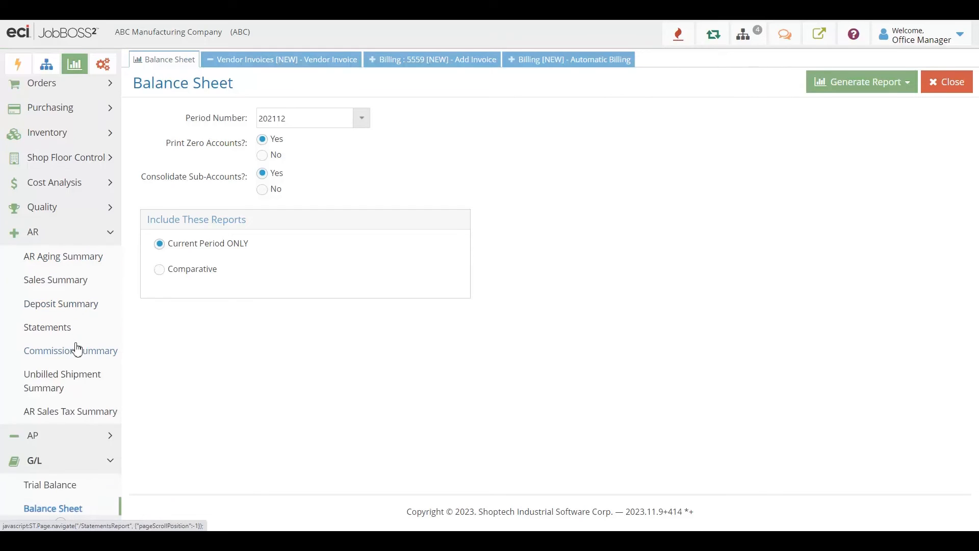
scroll(down, 3)
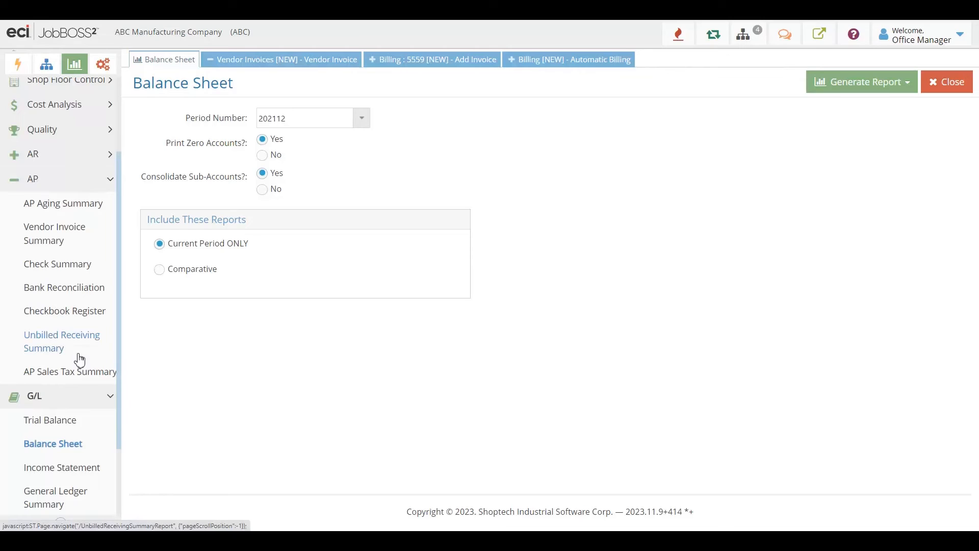
mouse_move(62, 241)
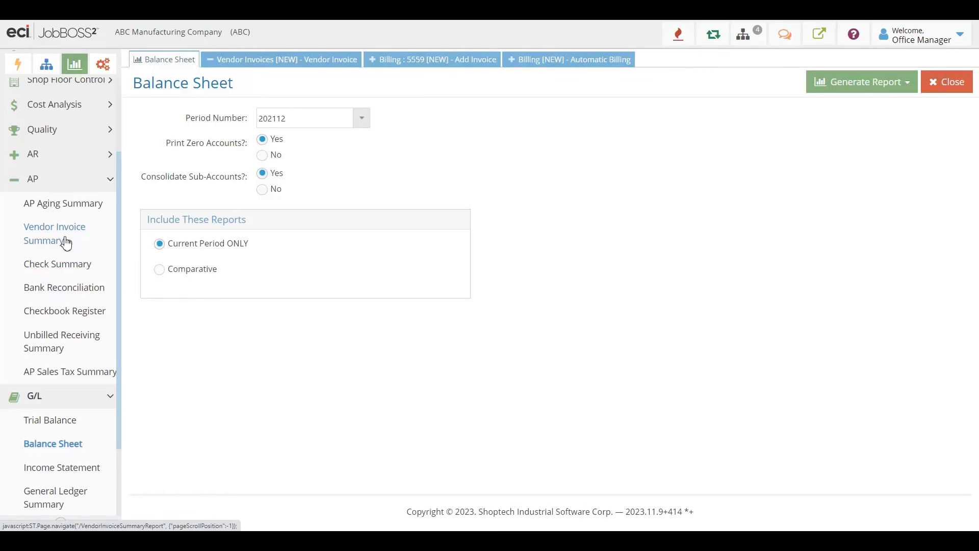
mouse_move(64, 287)
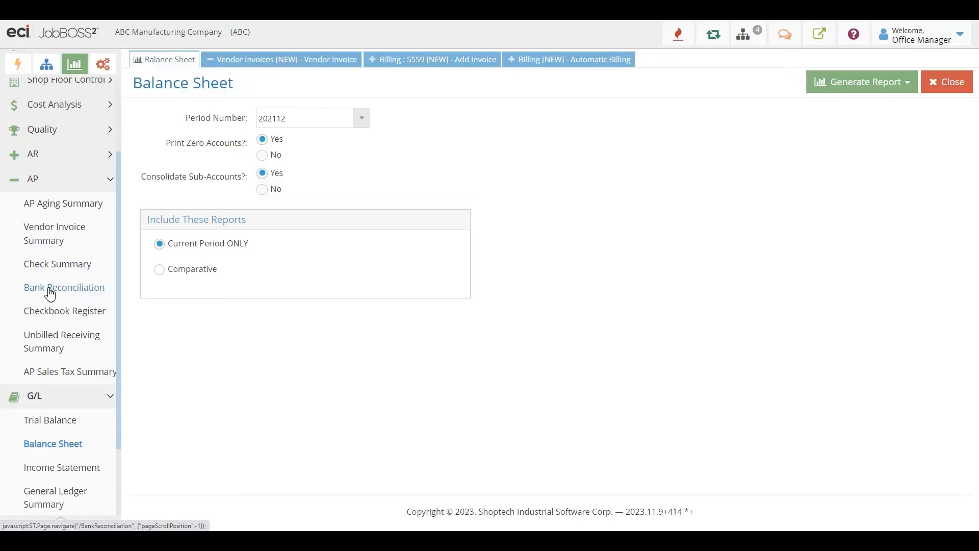
mouse_move(69, 371)
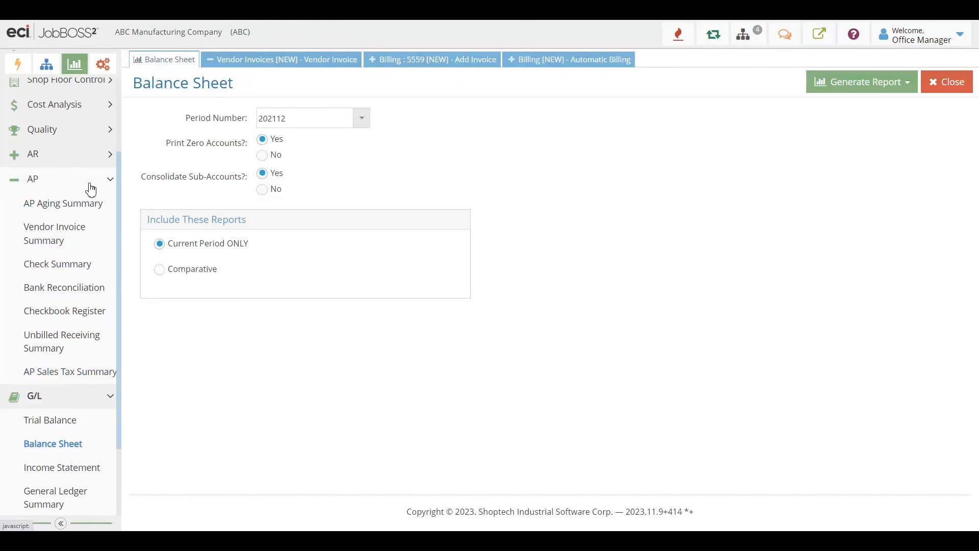
click(32, 179)
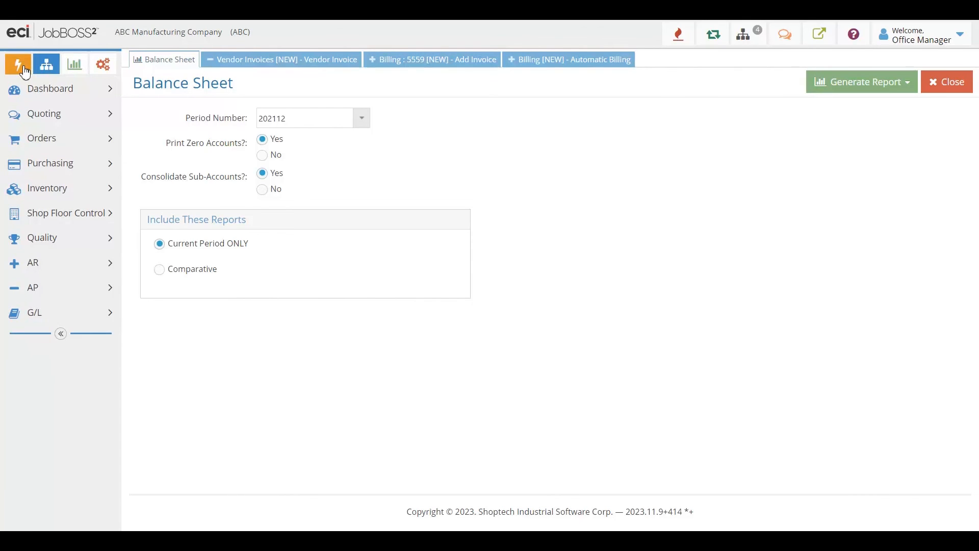
- Open Cash Flow Analysis from Executive Overview to view the November 2023 calendar
click(17, 64)
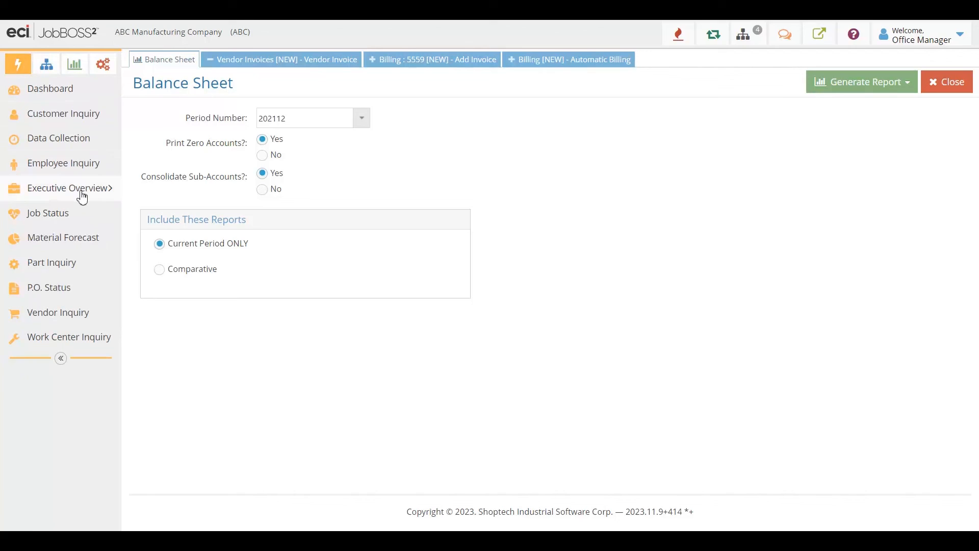
click(69, 188)
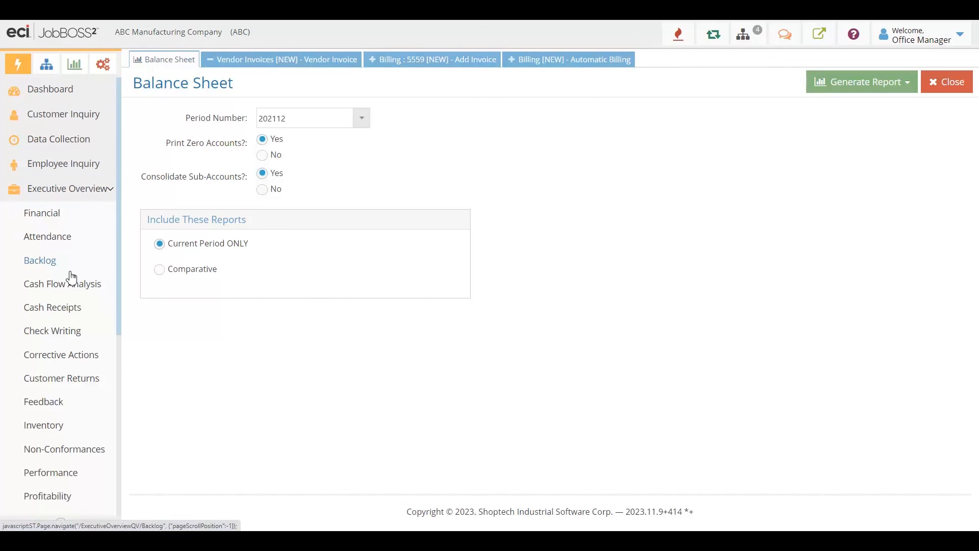
mouse_move(62, 284)
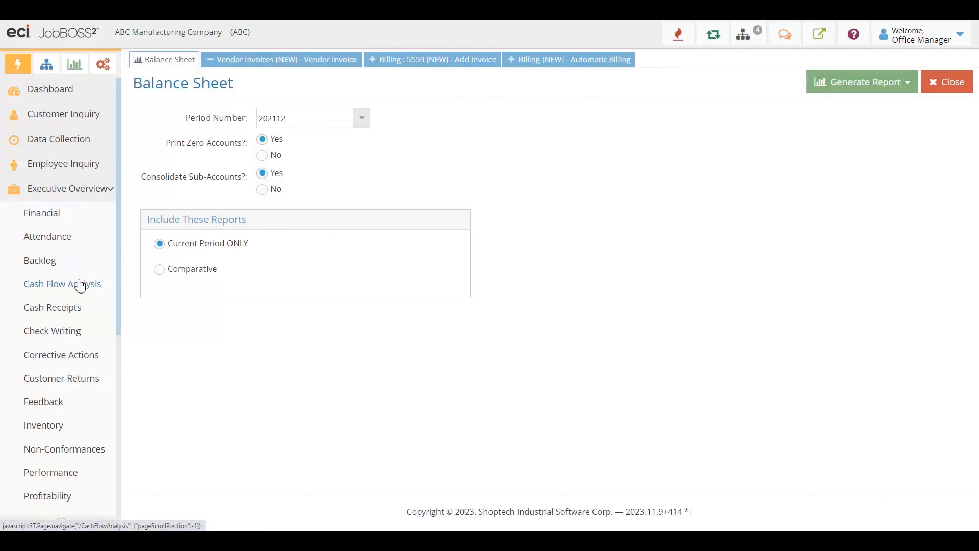
click(62, 284)
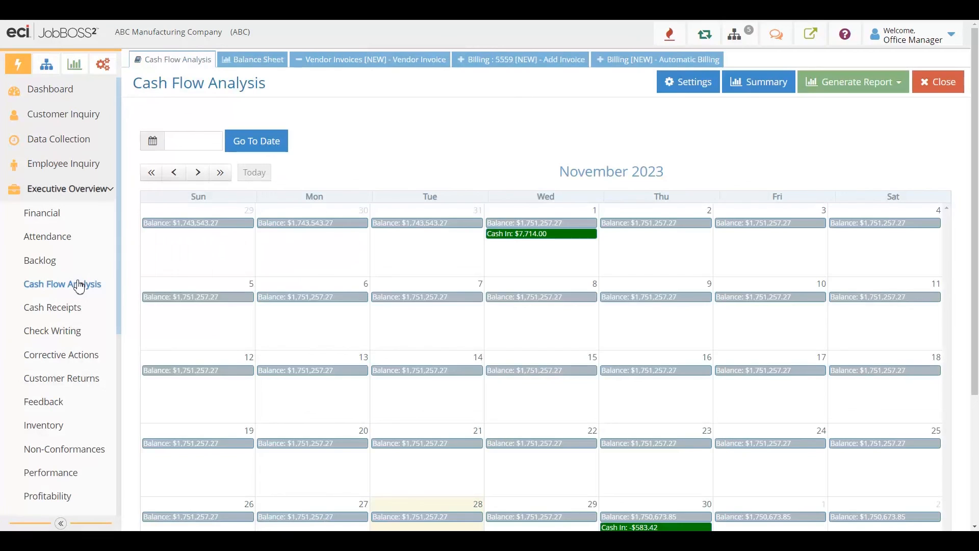